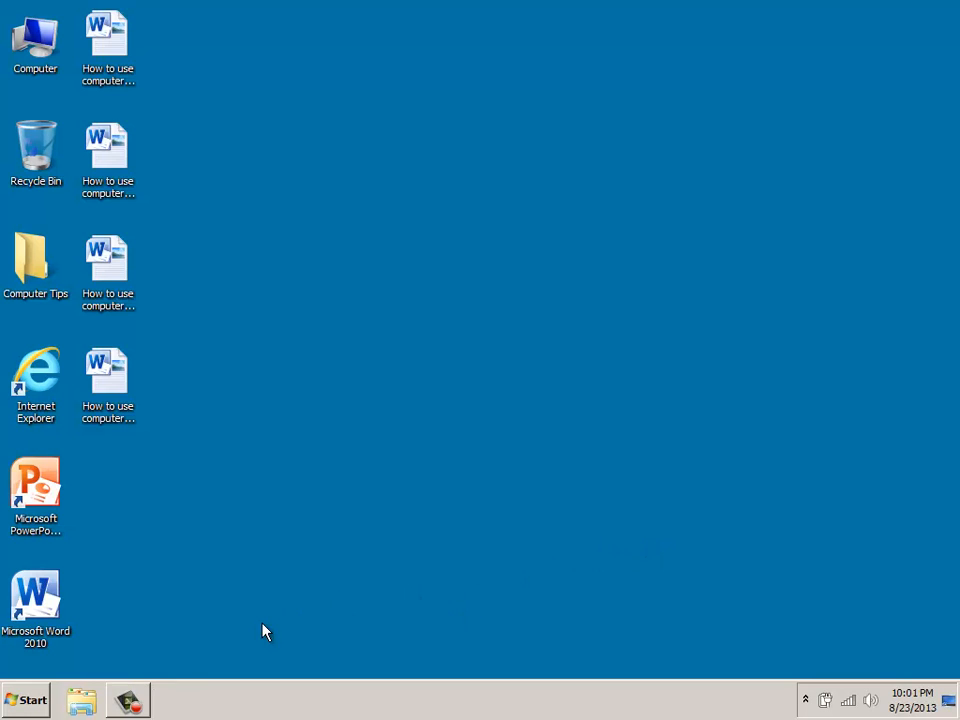
- Open the Start menu so the personal folder (Training) entry can be hovered
{"action": "left_click", "coordinate": [24, 700]}
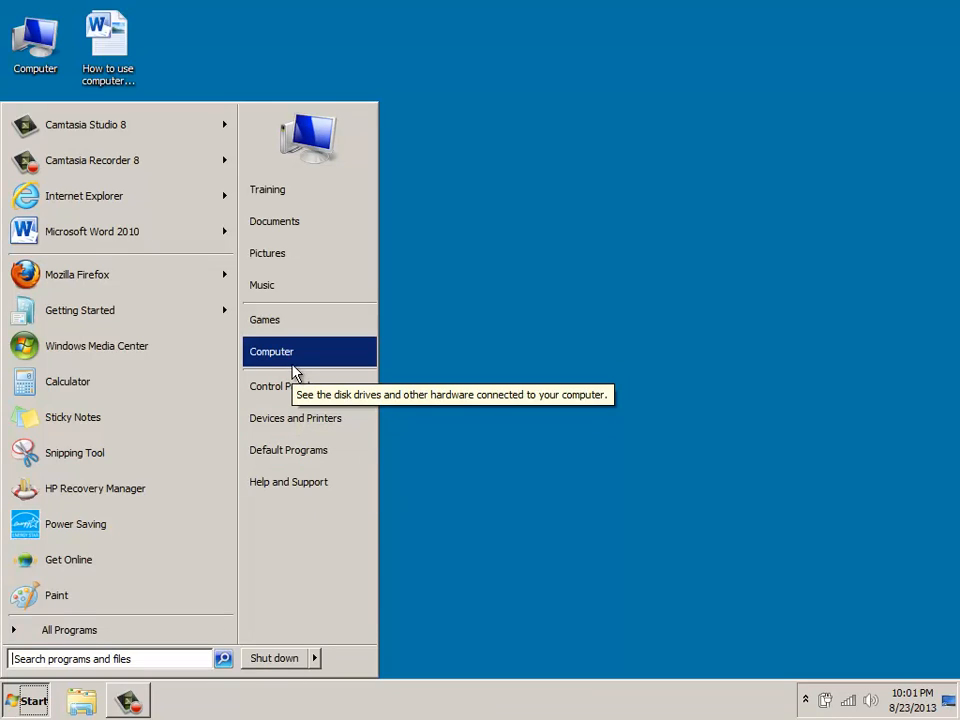
{"action": "mouse_move", "coordinate": [296, 260]}
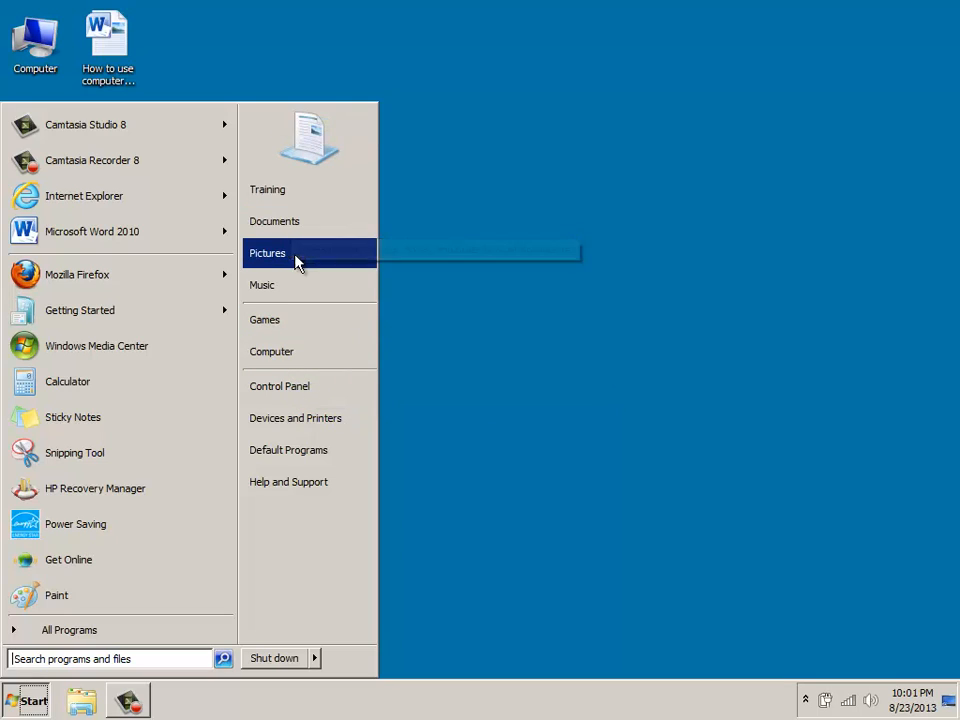
{"action": "mouse_move", "coordinate": [276, 188]}
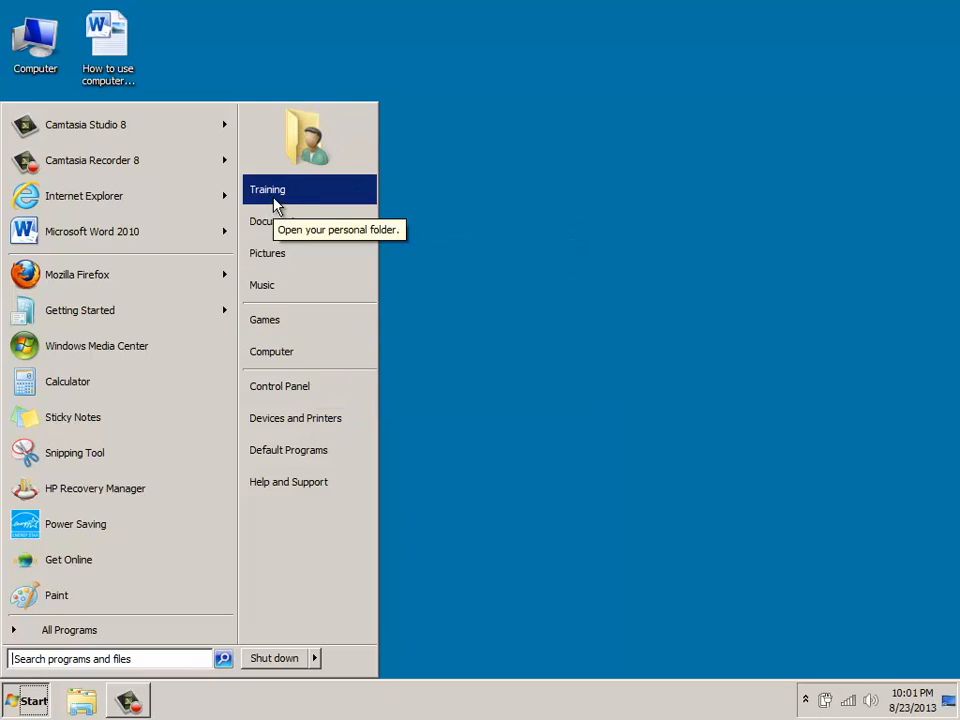
{"action": "mouse_move", "coordinate": [288, 204]}
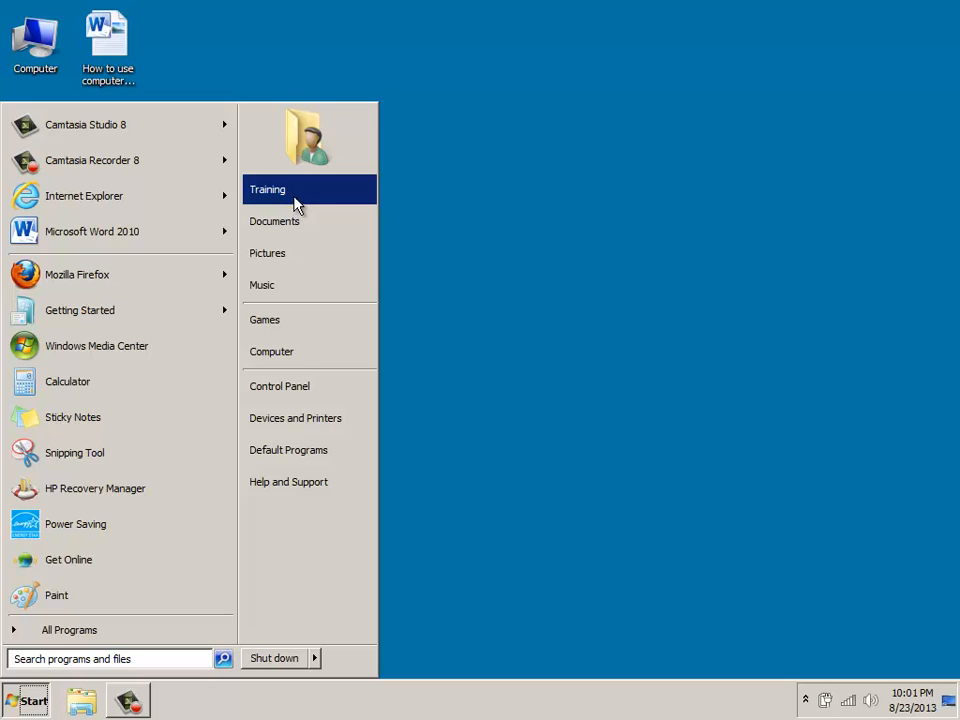
{"action": "mouse_move", "coordinate": [290, 220]}
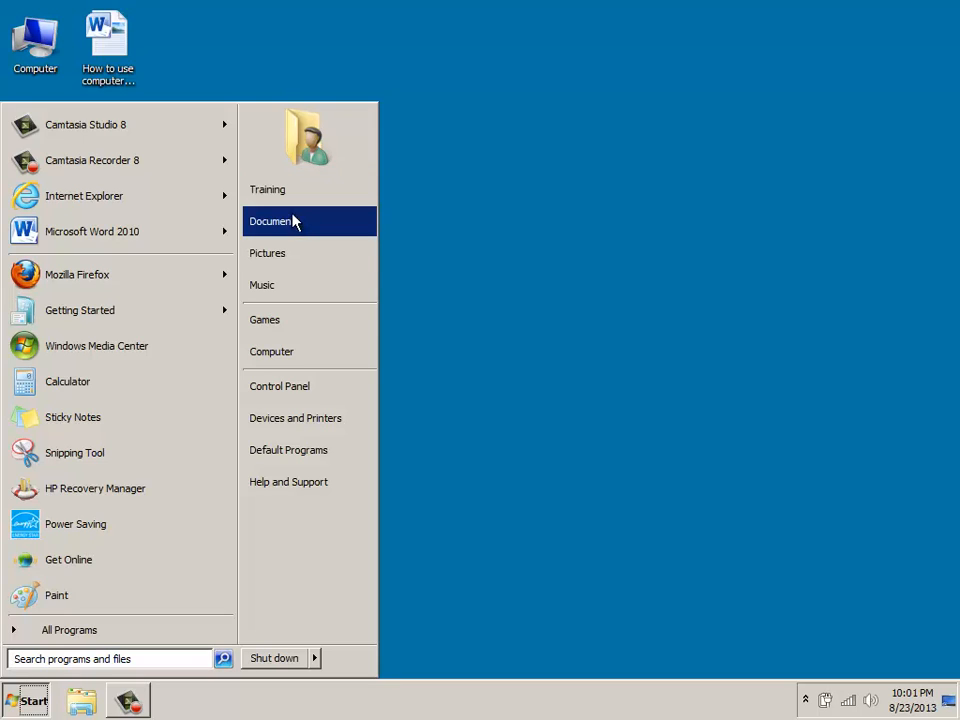
{"action": "mouse_move", "coordinate": [290, 220]}
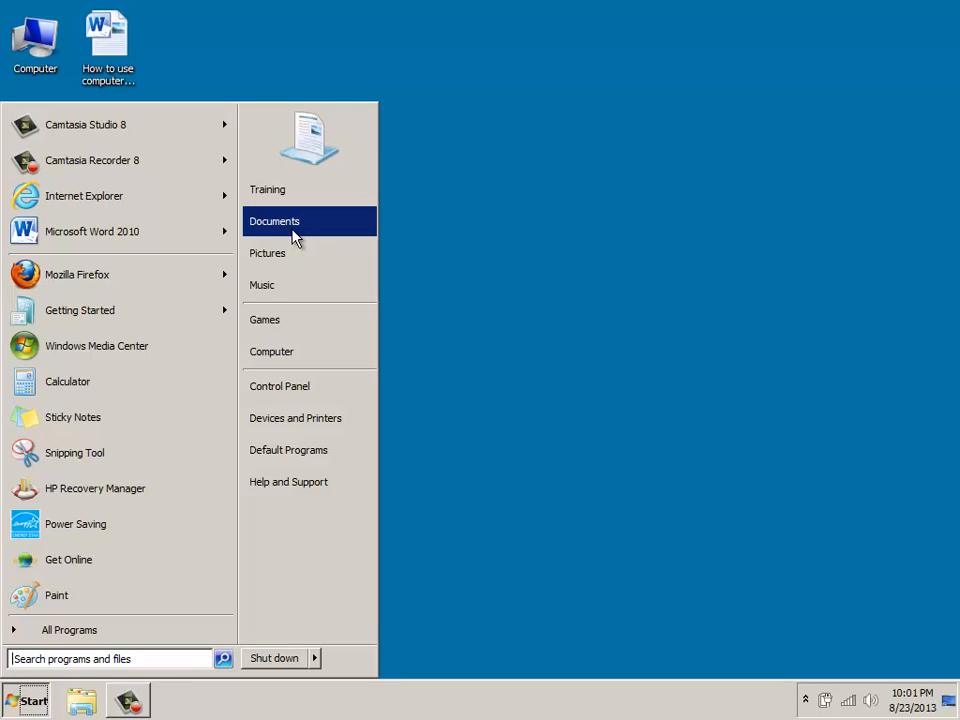
{"action": "mouse_move", "coordinate": [290, 270]}
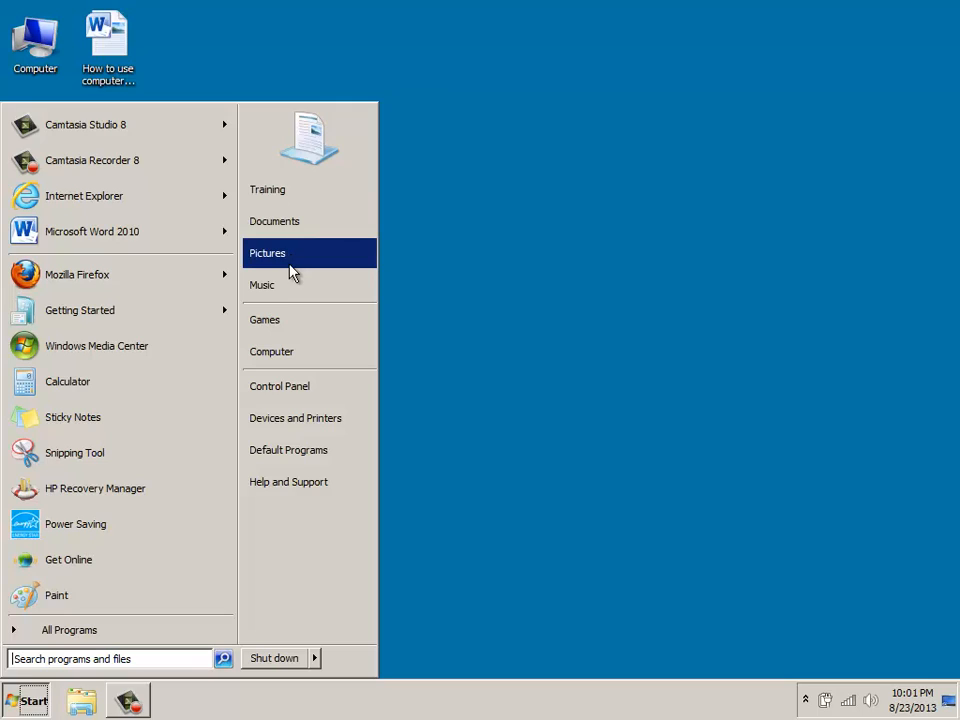
{"action": "mouse_move", "coordinate": [290, 260]}
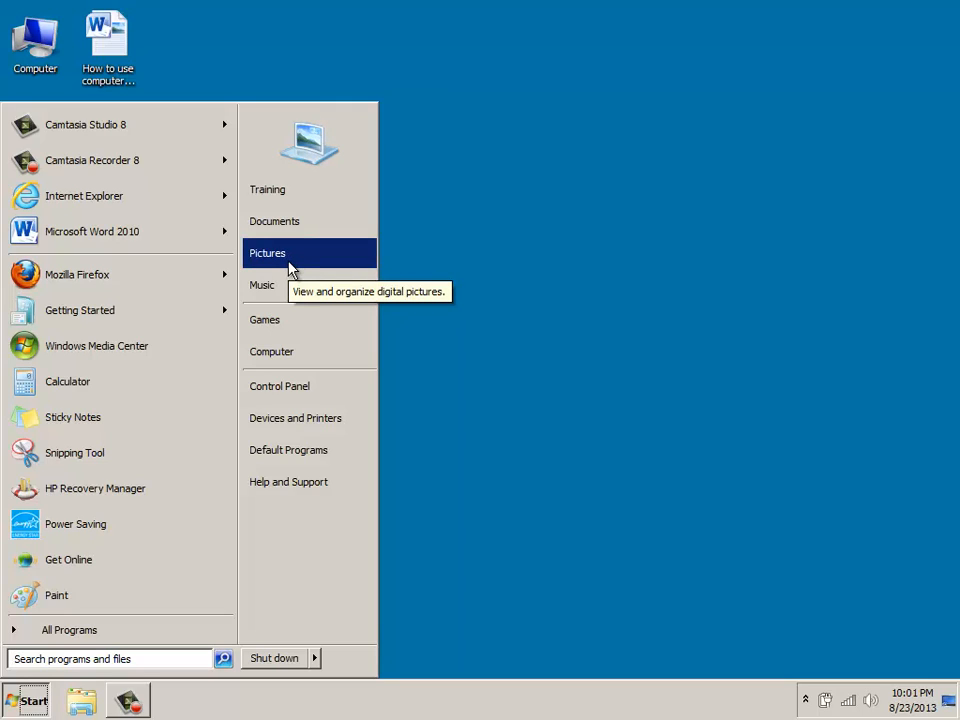
{"action": "mouse_move", "coordinate": [290, 264]}
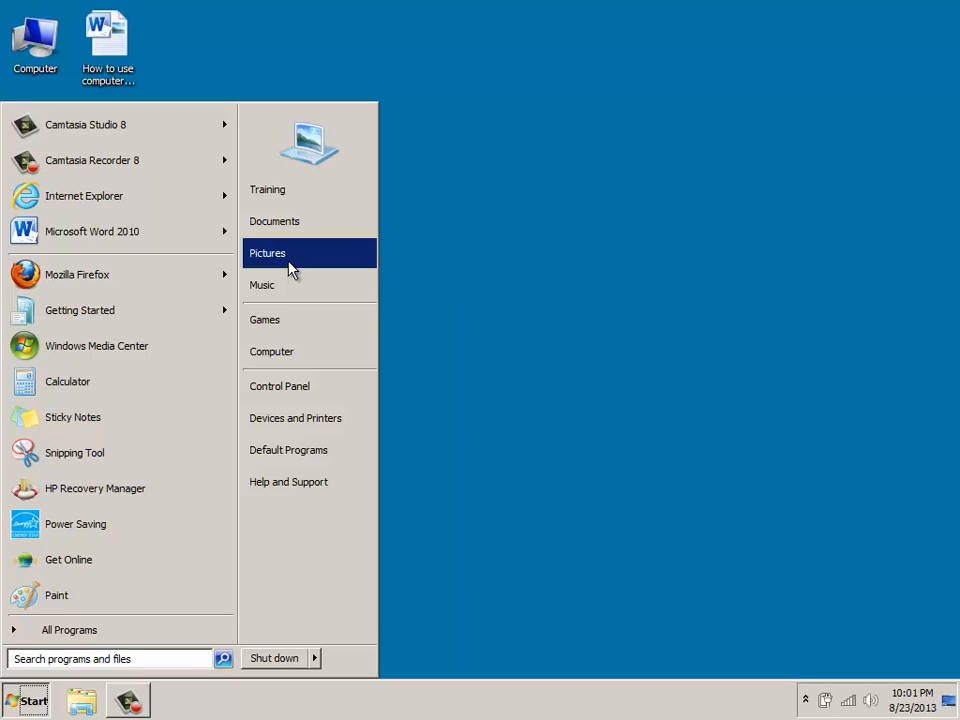
{"action": "mouse_move", "coordinate": [284, 290]}
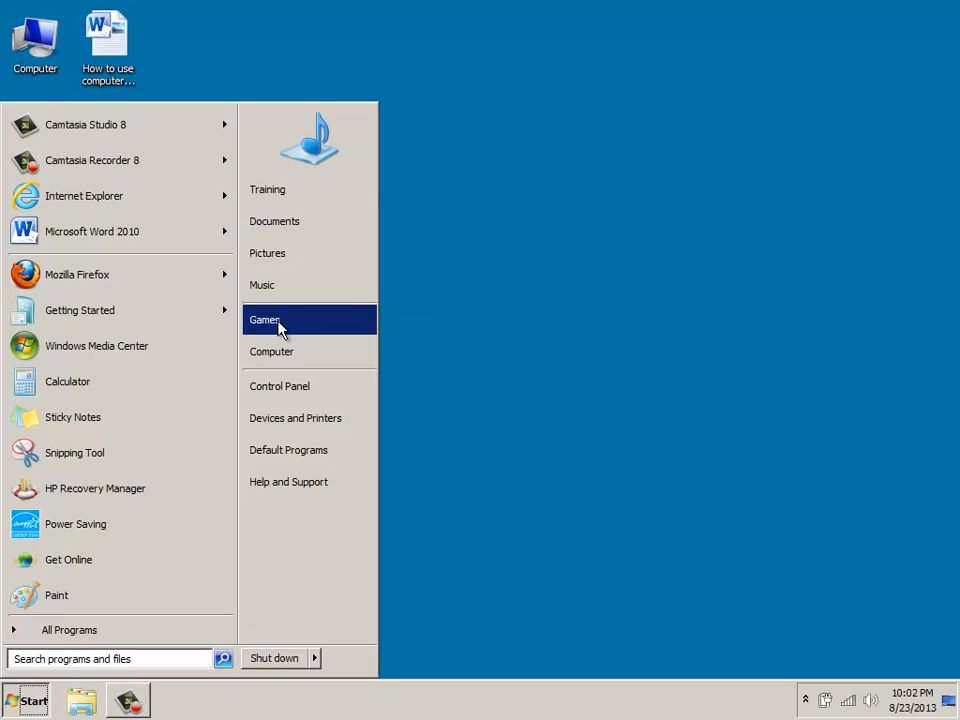
{"action": "mouse_move", "coordinate": [280, 320]}
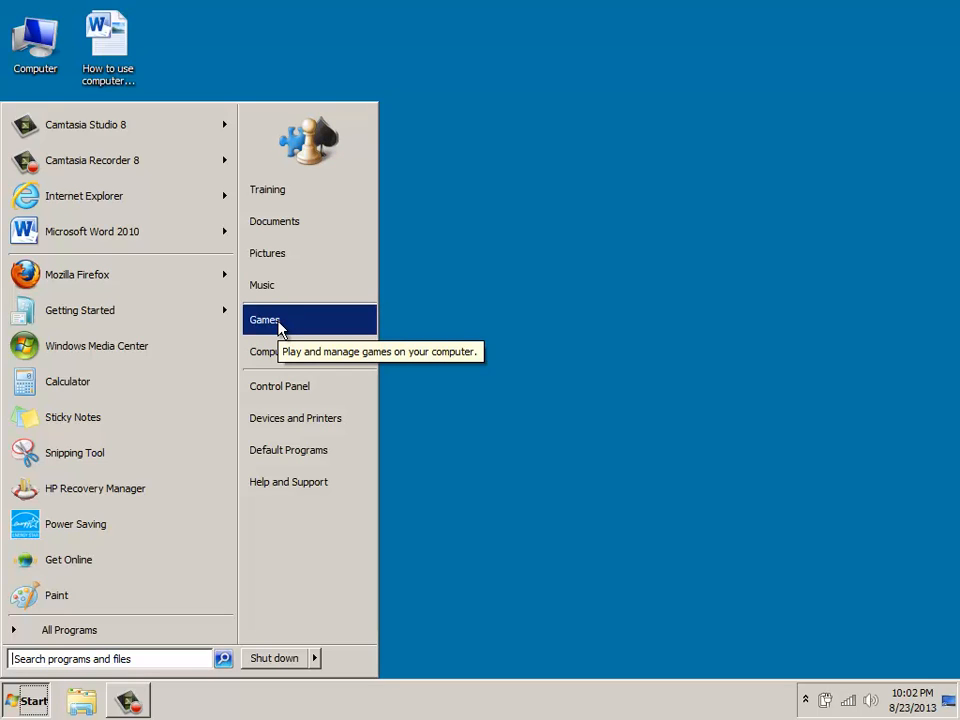
{"action": "mouse_move", "coordinate": [272, 352]}
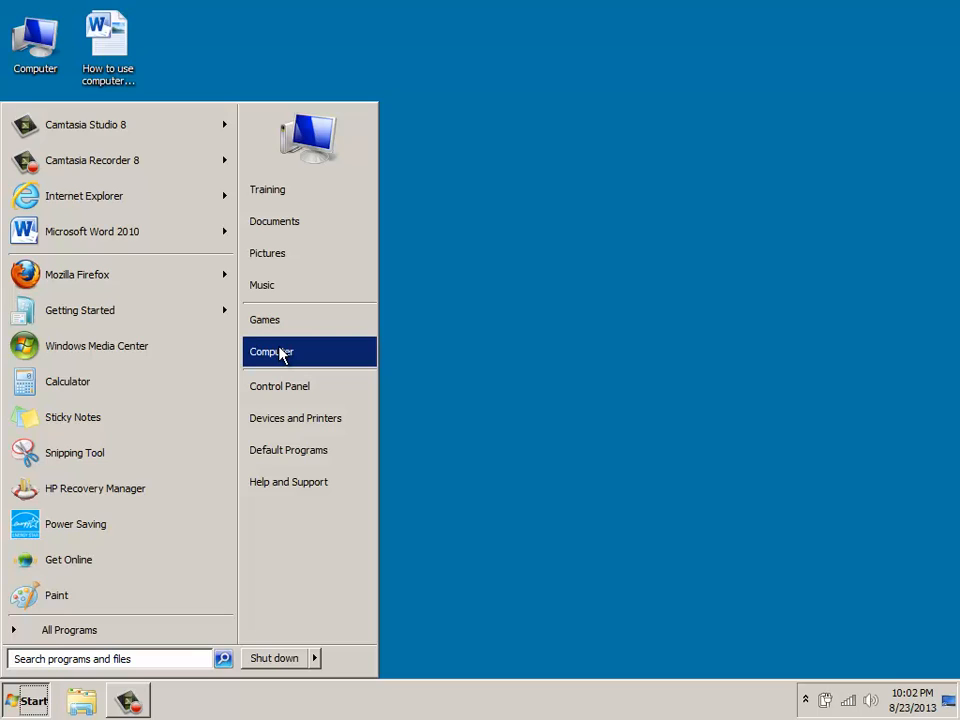
{"action": "mouse_move", "coordinate": [280, 386]}
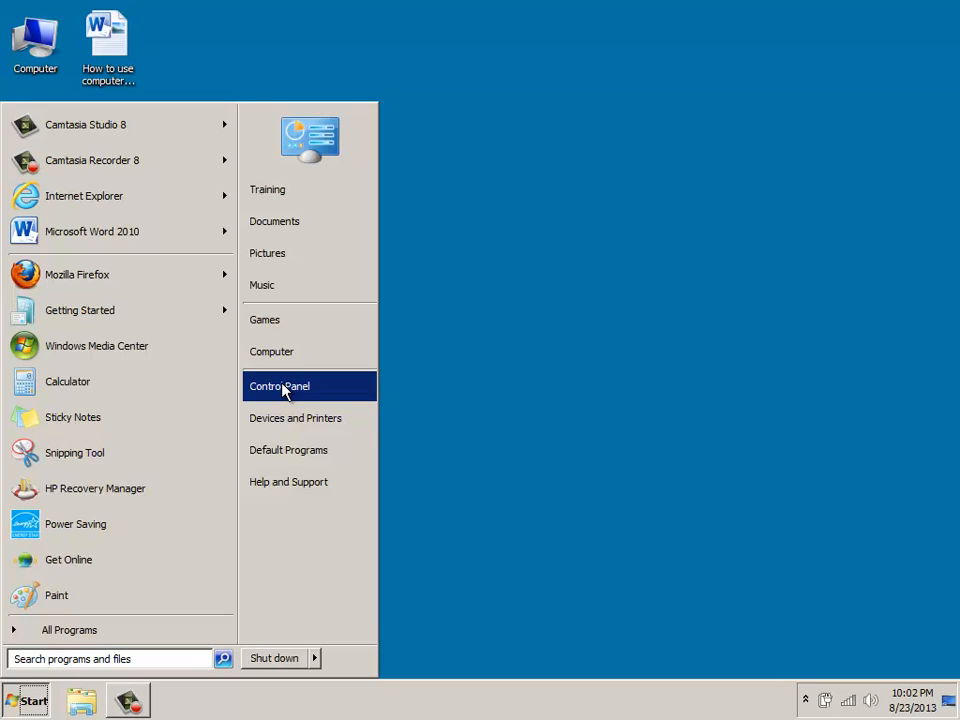
{"action": "mouse_move", "coordinate": [296, 418]}
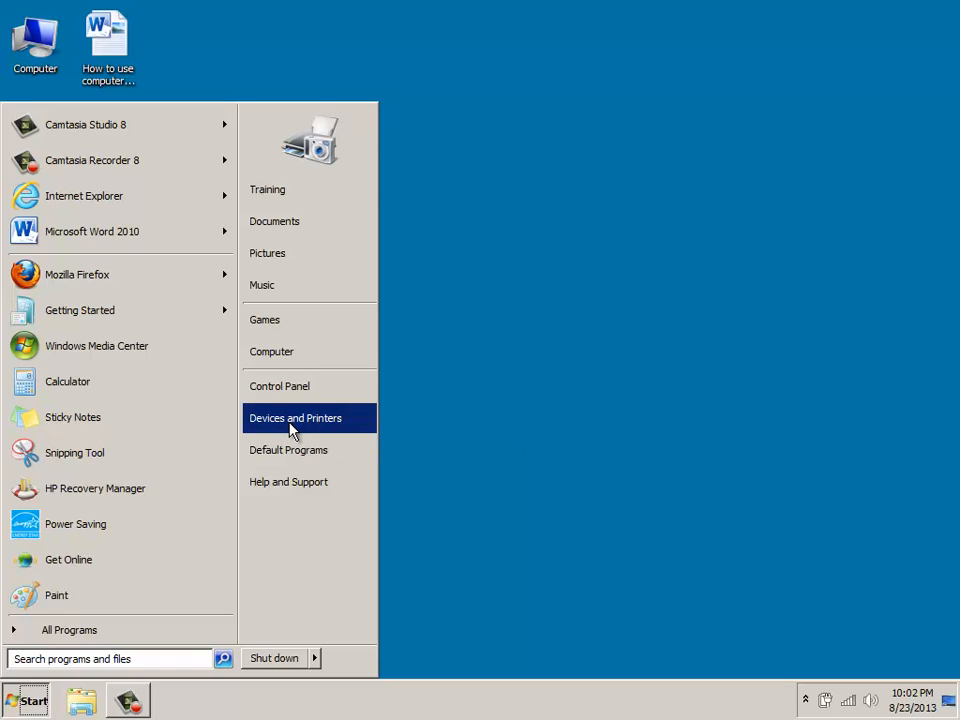
{"action": "mouse_move", "coordinate": [292, 456]}
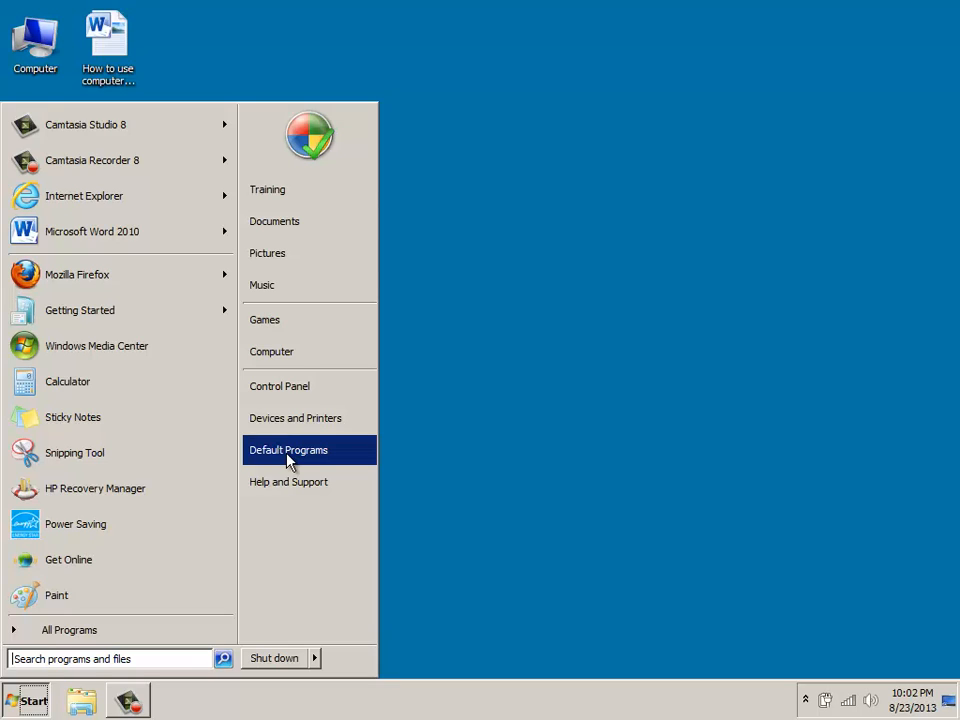
{"action": "mouse_move", "coordinate": [288, 480]}
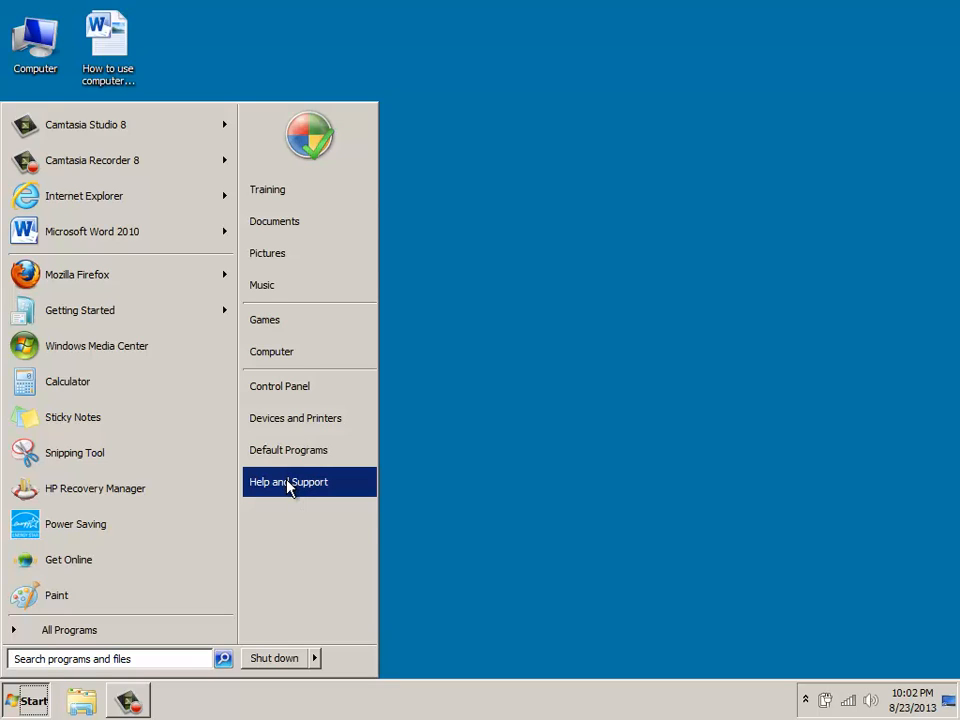
{"action": "mouse_move", "coordinate": [288, 480]}
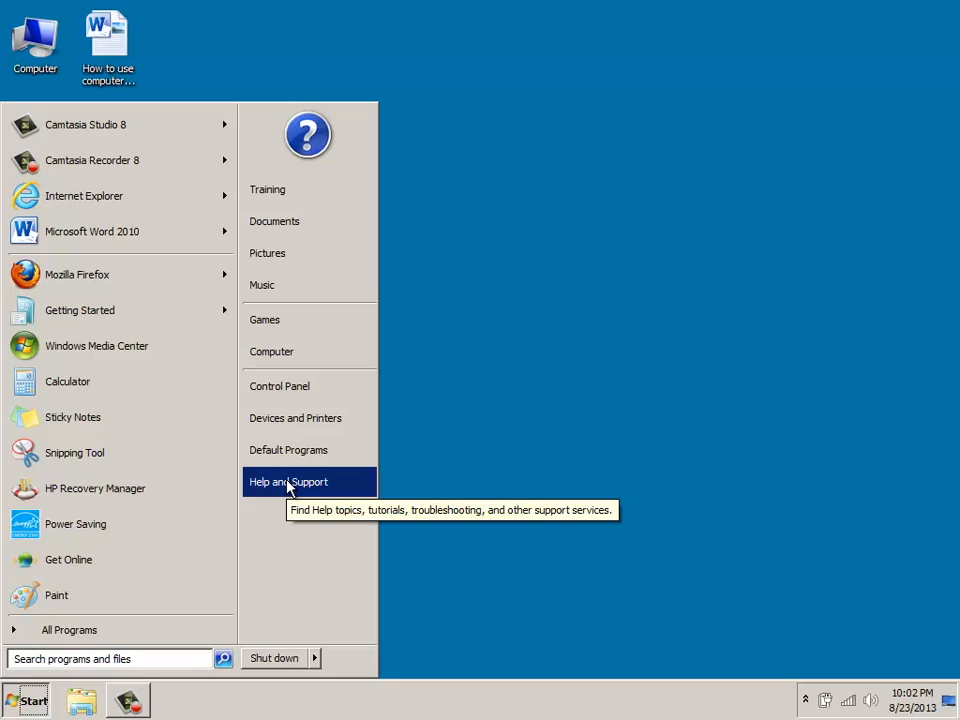